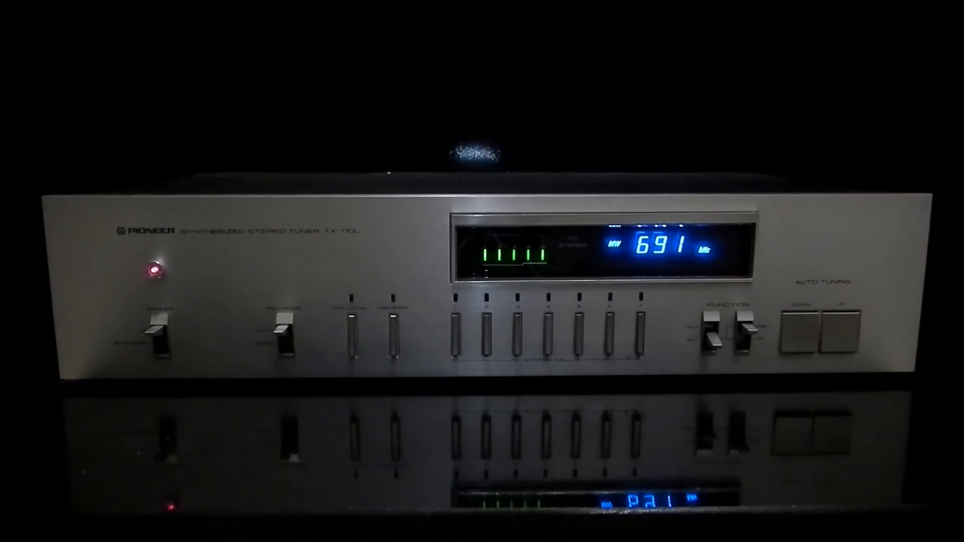
left_click(830, 326)
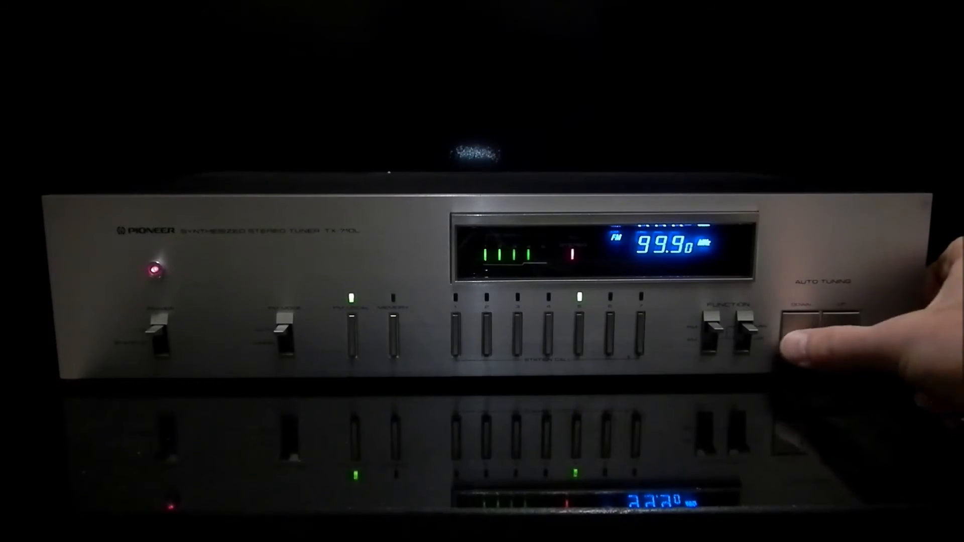
left_click(838, 317)
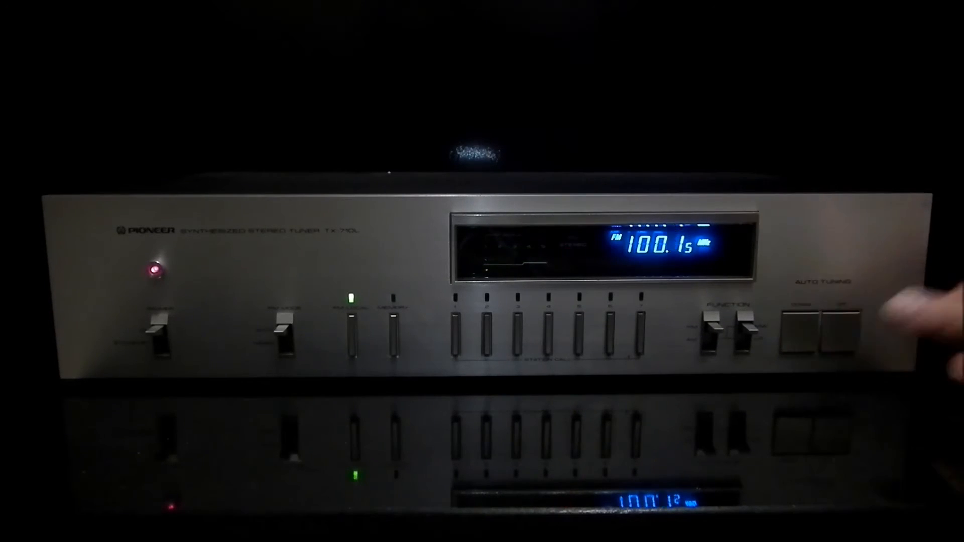